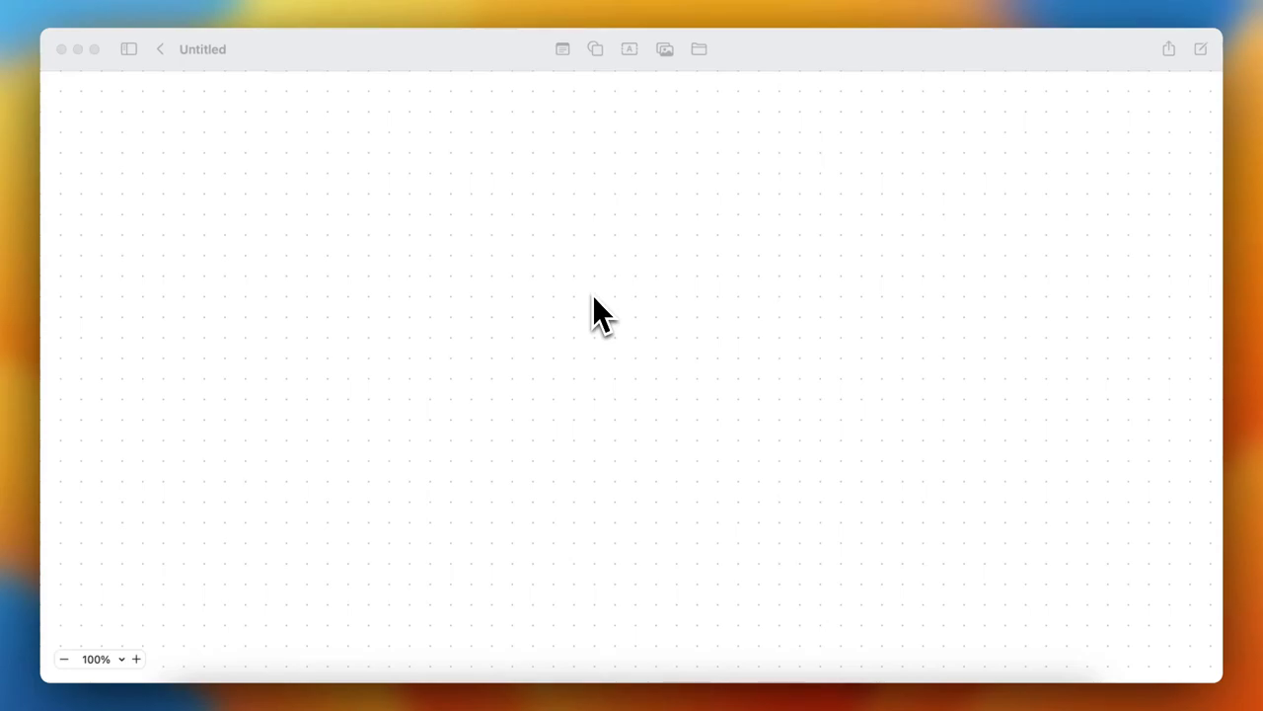
Step: Bring up the Shapes library from the toolbar
click(594, 47)
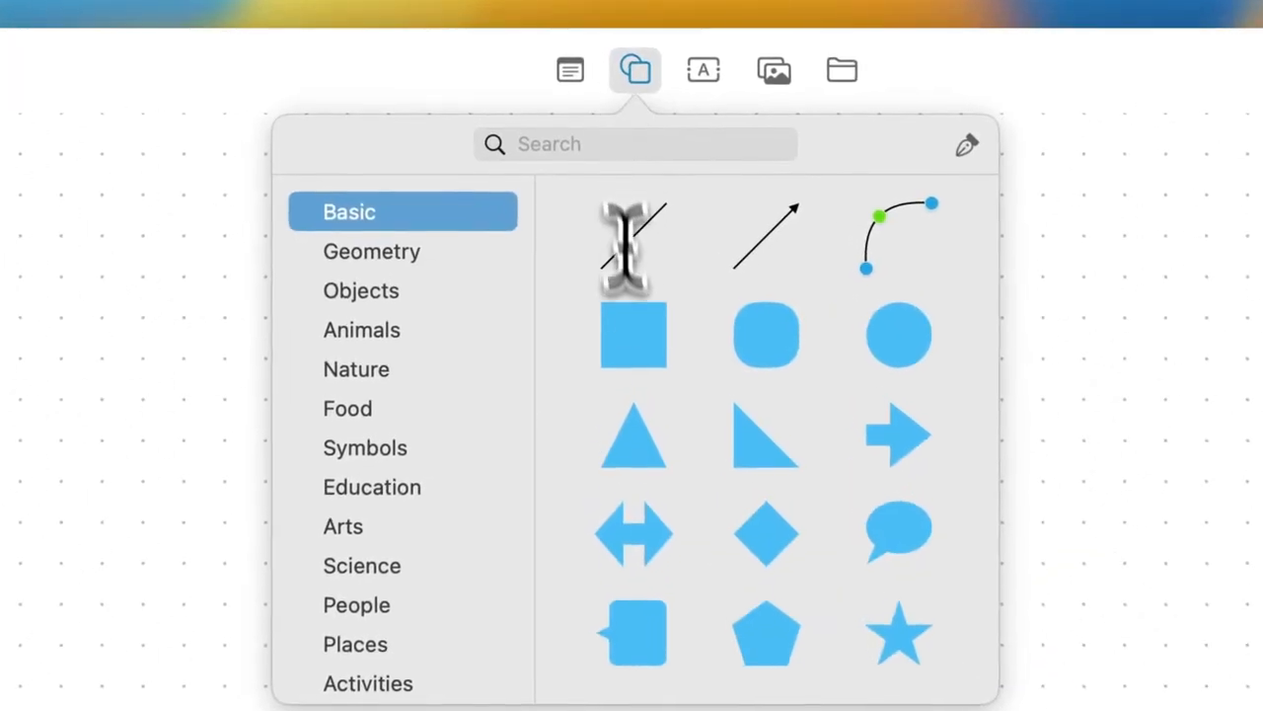
Step: Place a blue square from Basic shapes near the middle of the board
click(634, 334)
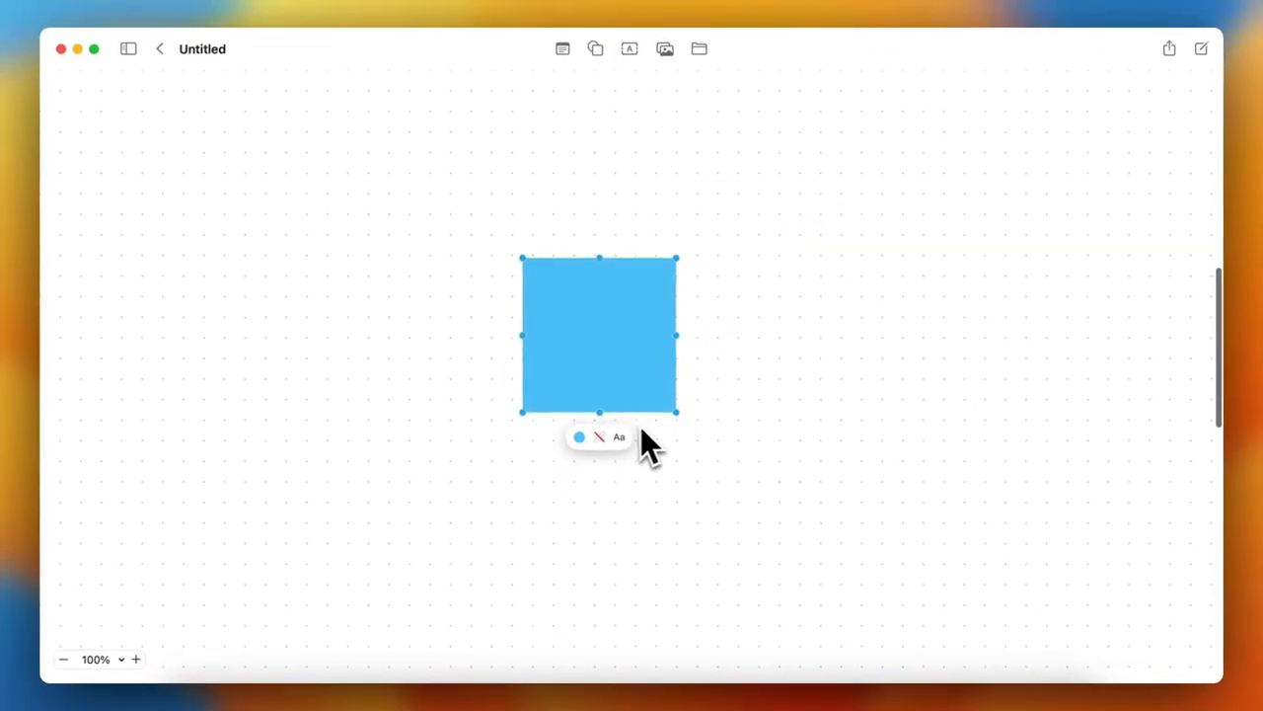
mouse_move(521, 415)
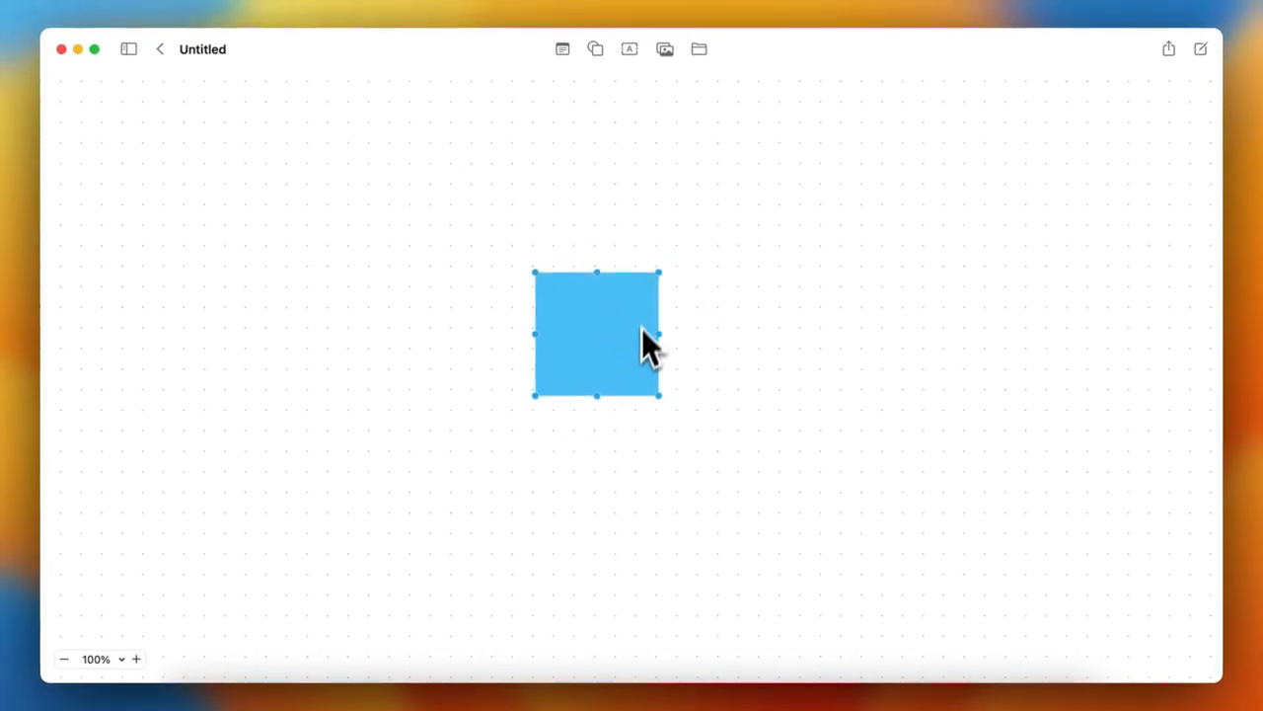
mouse_move(608, 351)
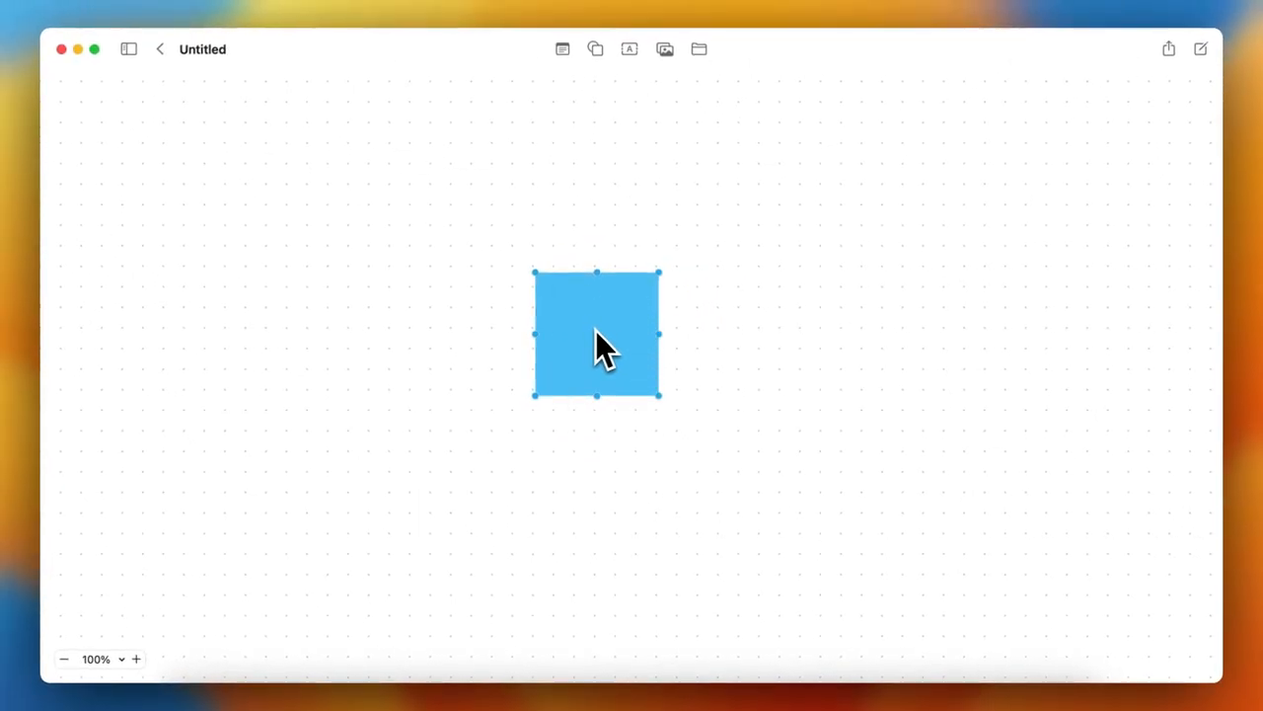
Step: Rotate the blue square with its rotation handle until it sits at roughly 45° as a diamond
drag(660, 272, 691, 331)
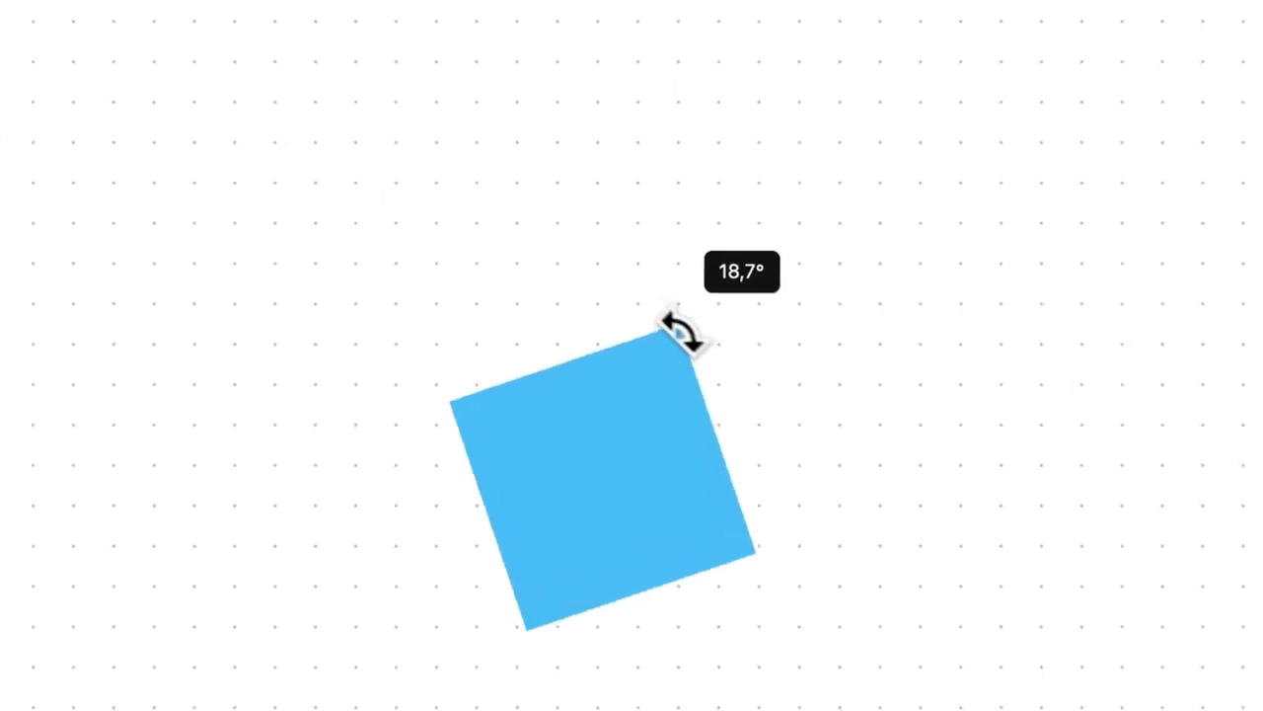
drag(687, 331, 592, 247)
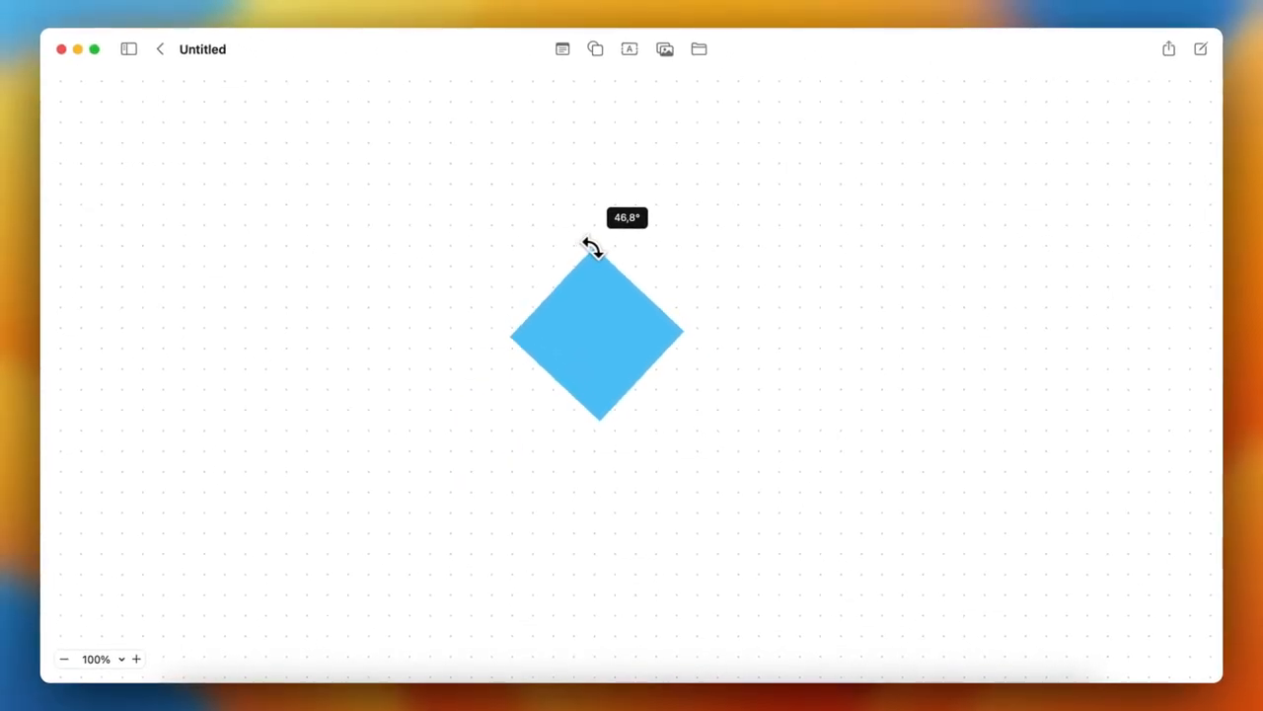
drag(590, 244, 655, 277)
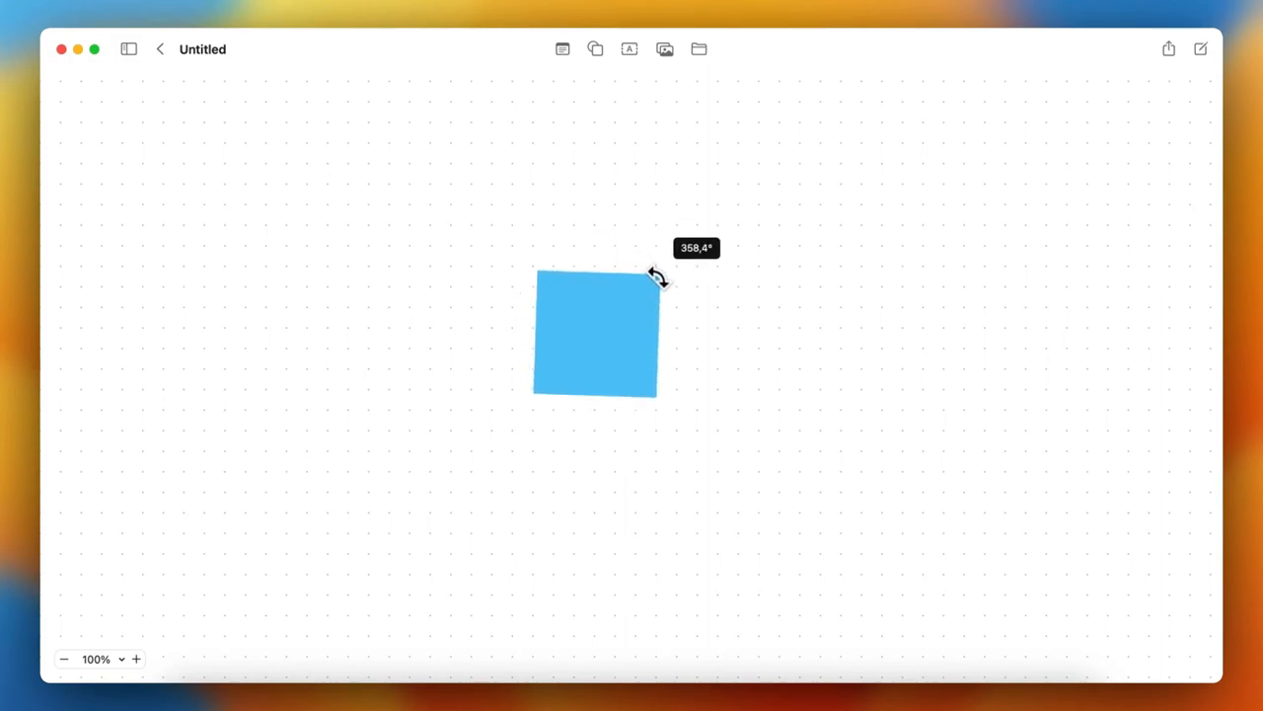
drag(656, 275, 545, 369)
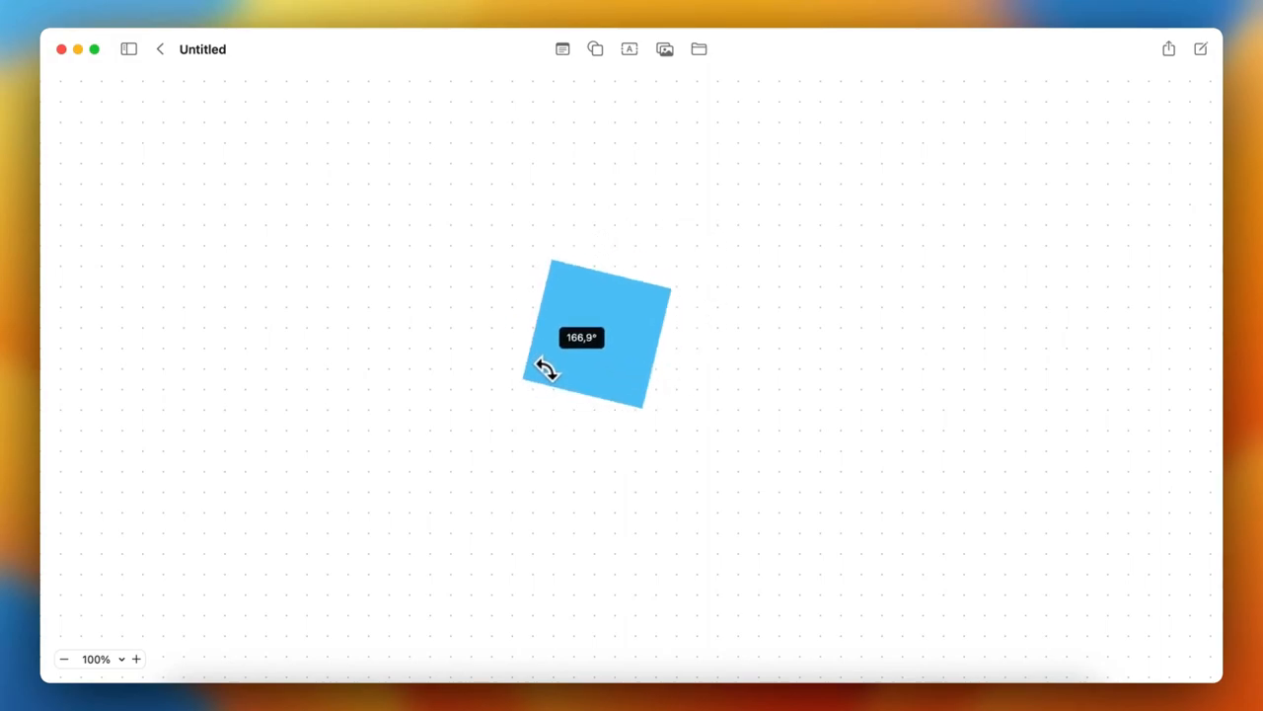
drag(549, 371, 541, 298)
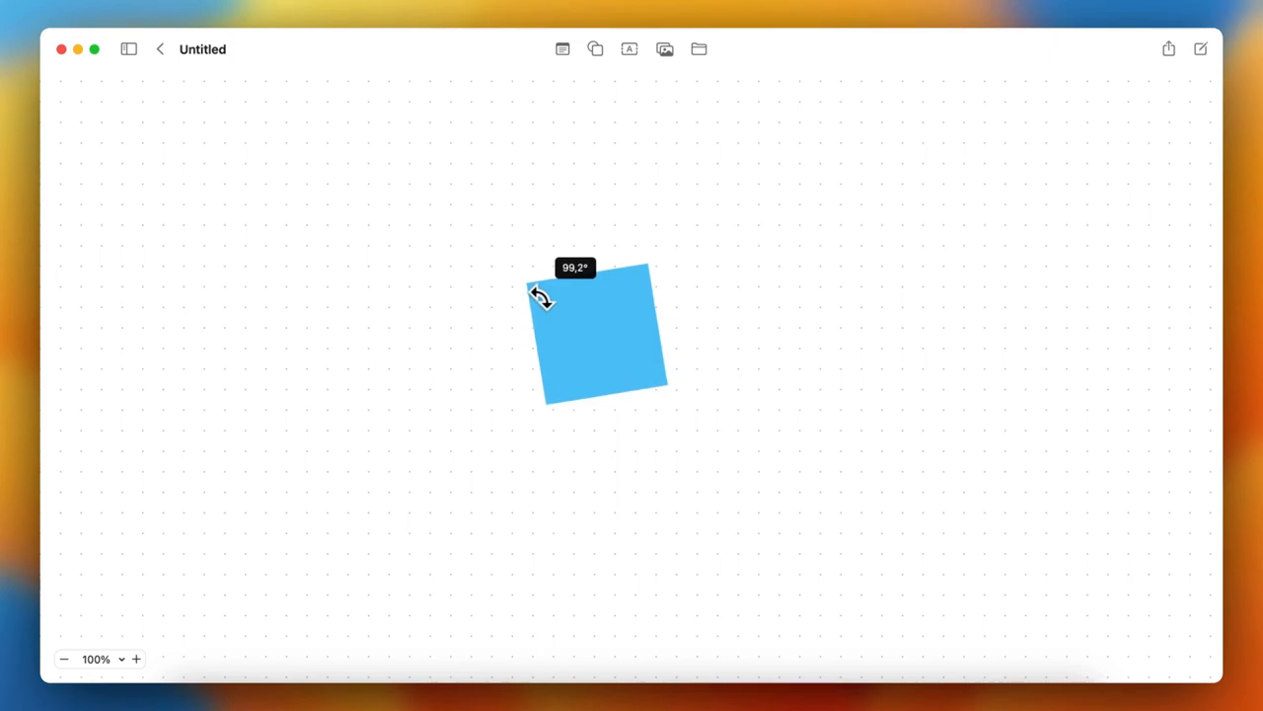
drag(537, 292, 549, 287)
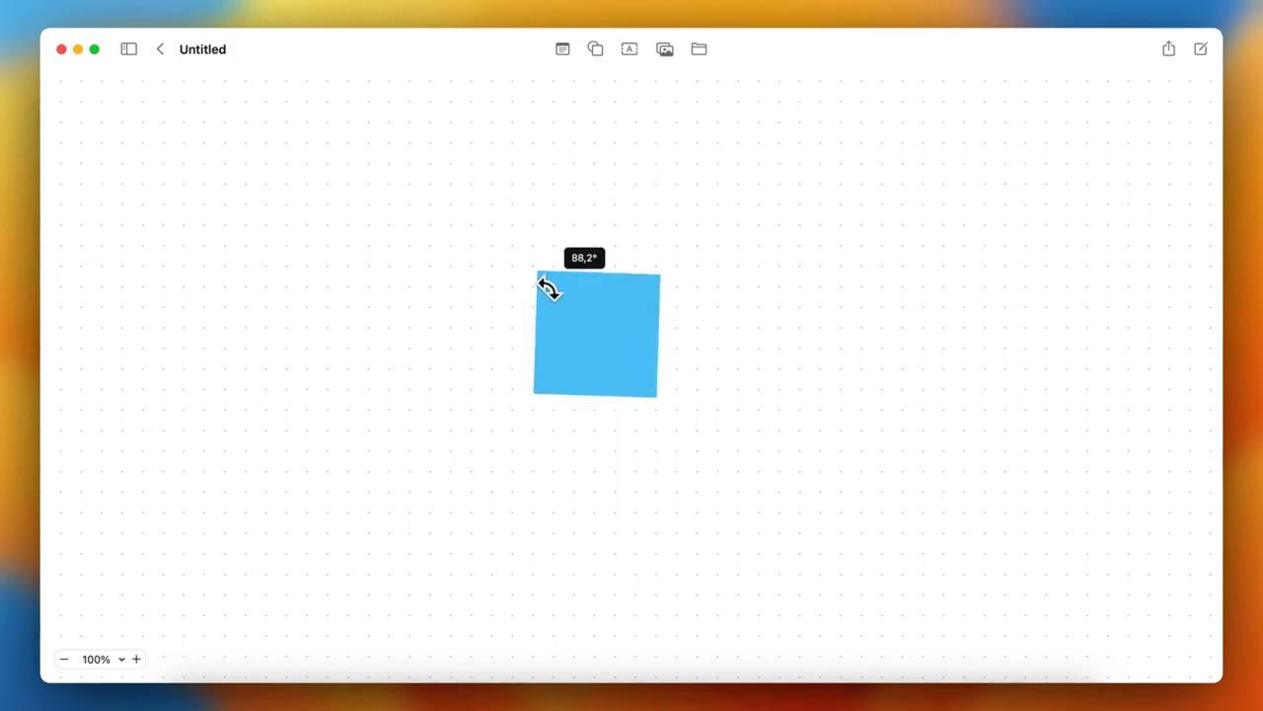
drag(545, 286, 537, 300)
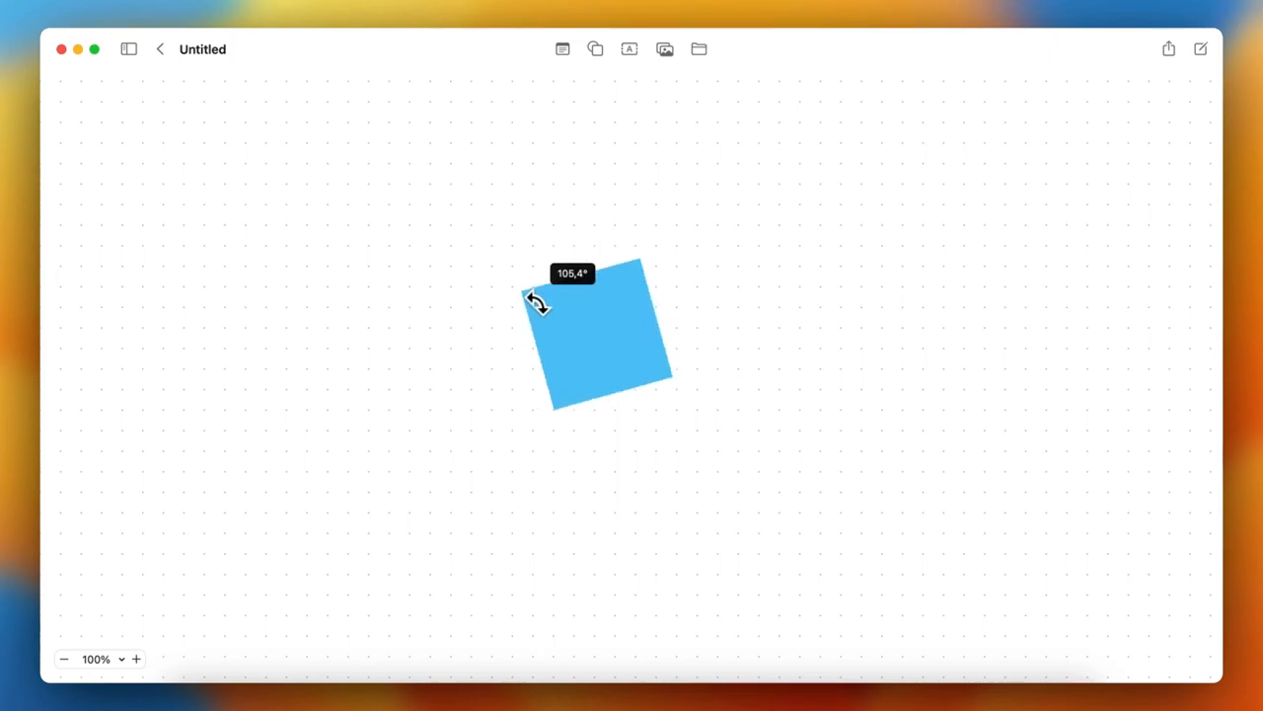
drag(533, 300, 574, 279)
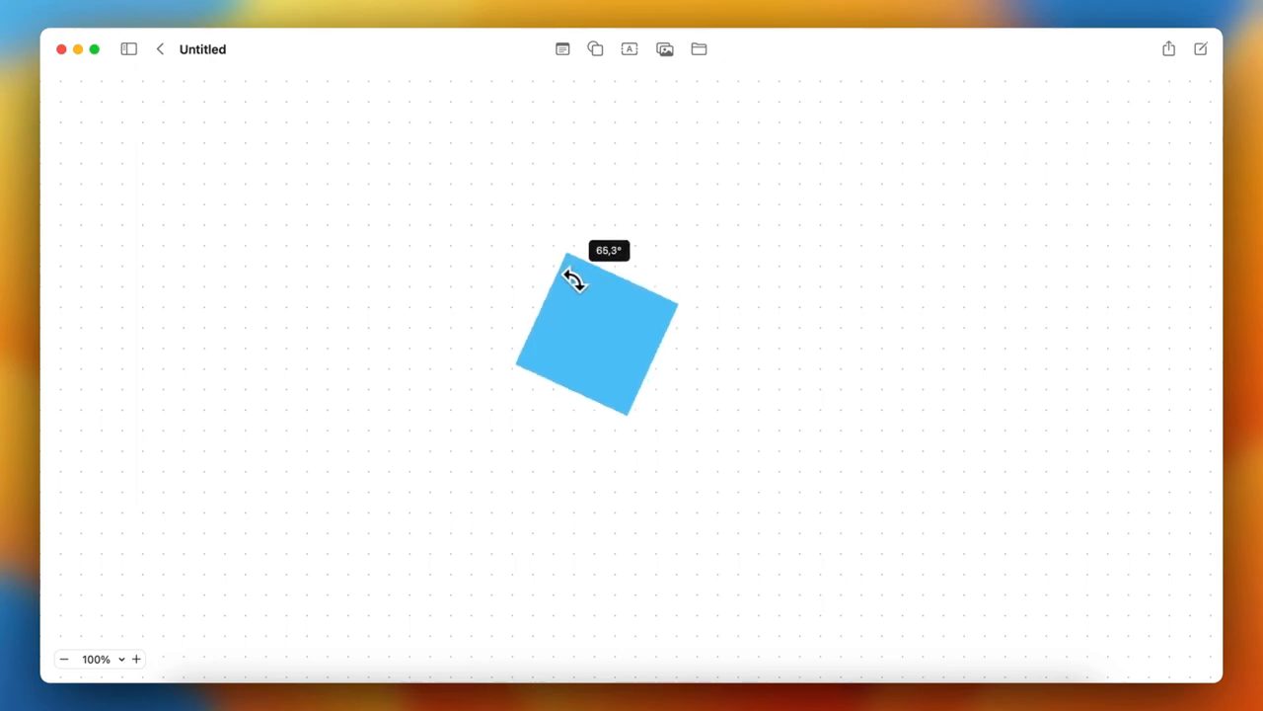
drag(573, 280, 594, 281)
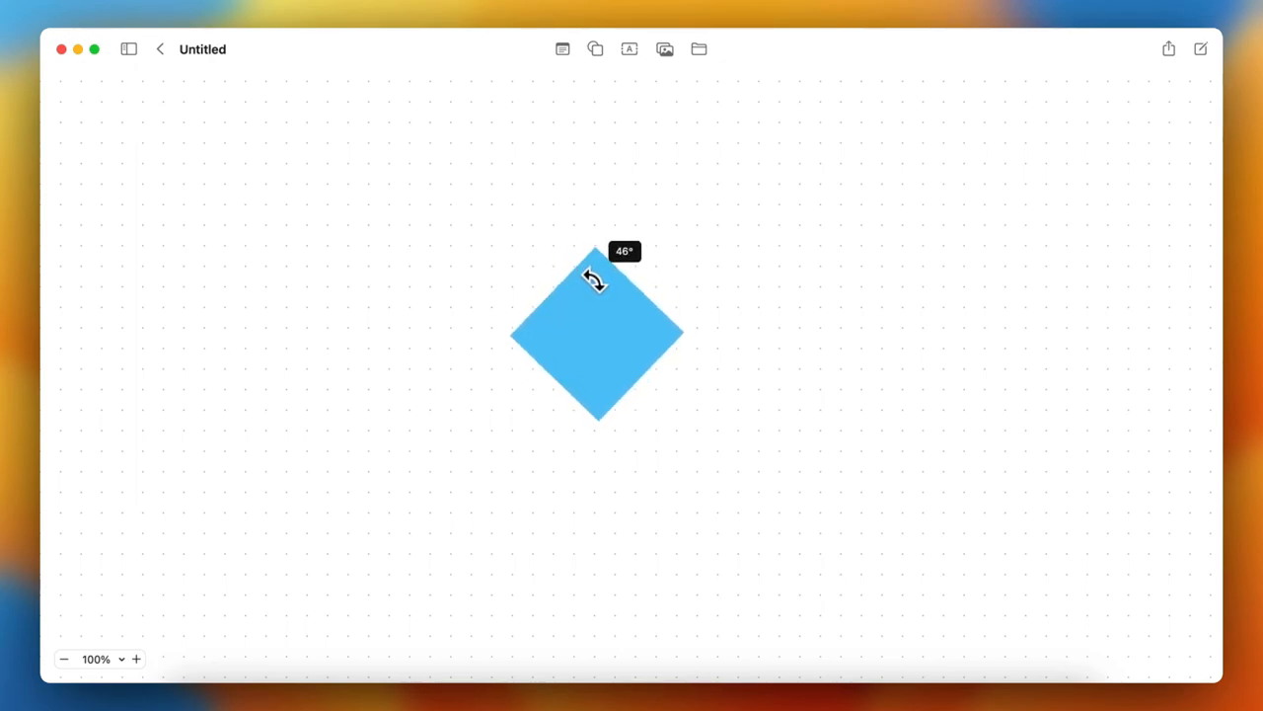
drag(592, 279, 596, 280)
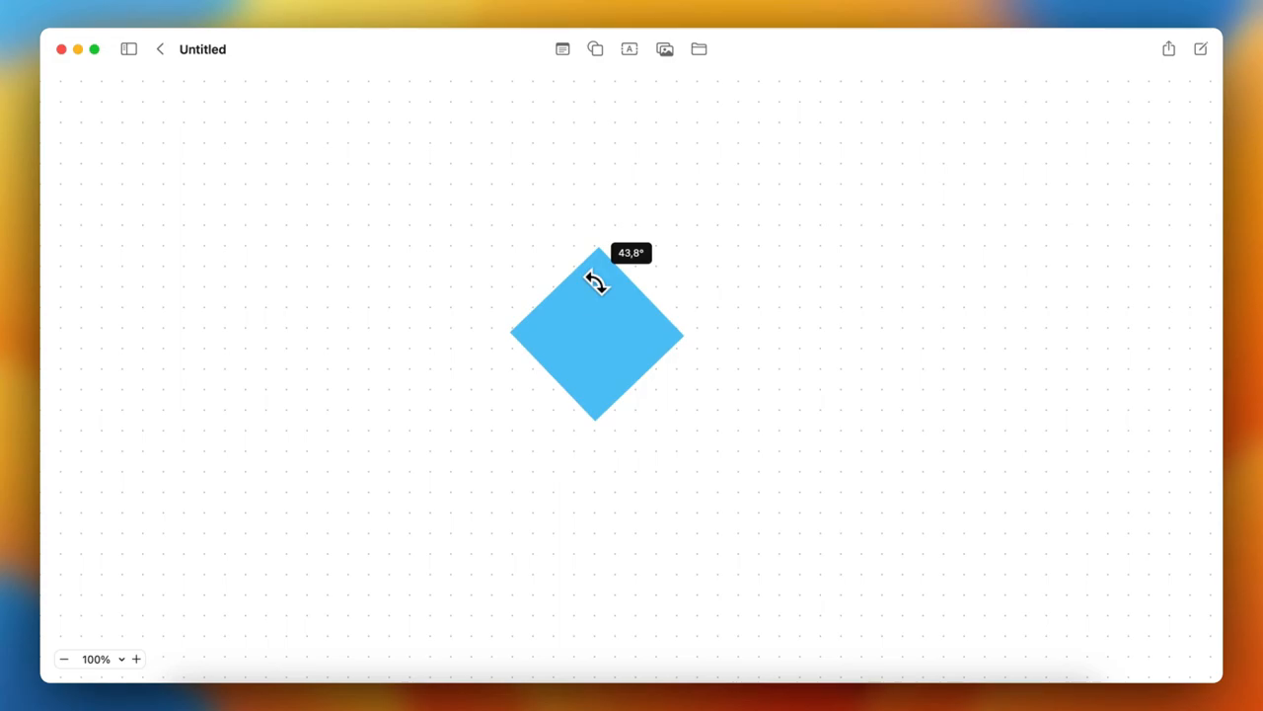
drag(596, 278, 601, 277)
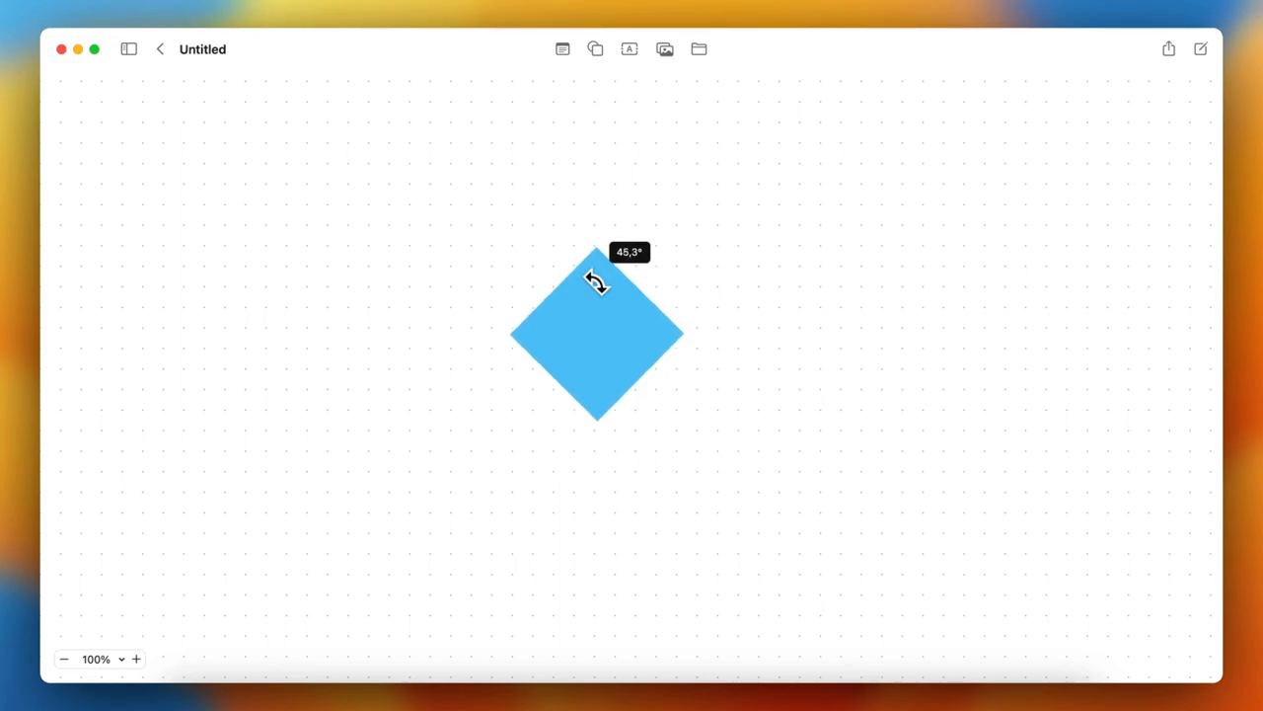
drag(597, 280, 596, 280)
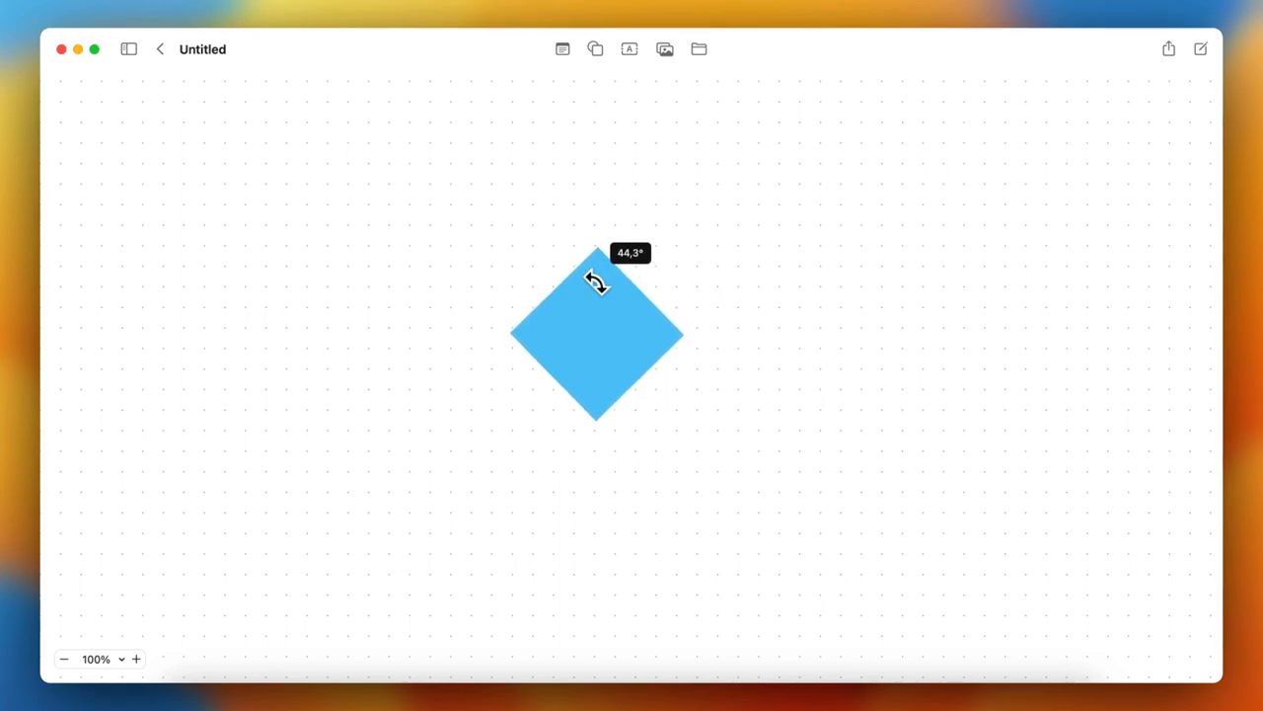
click(595, 47)
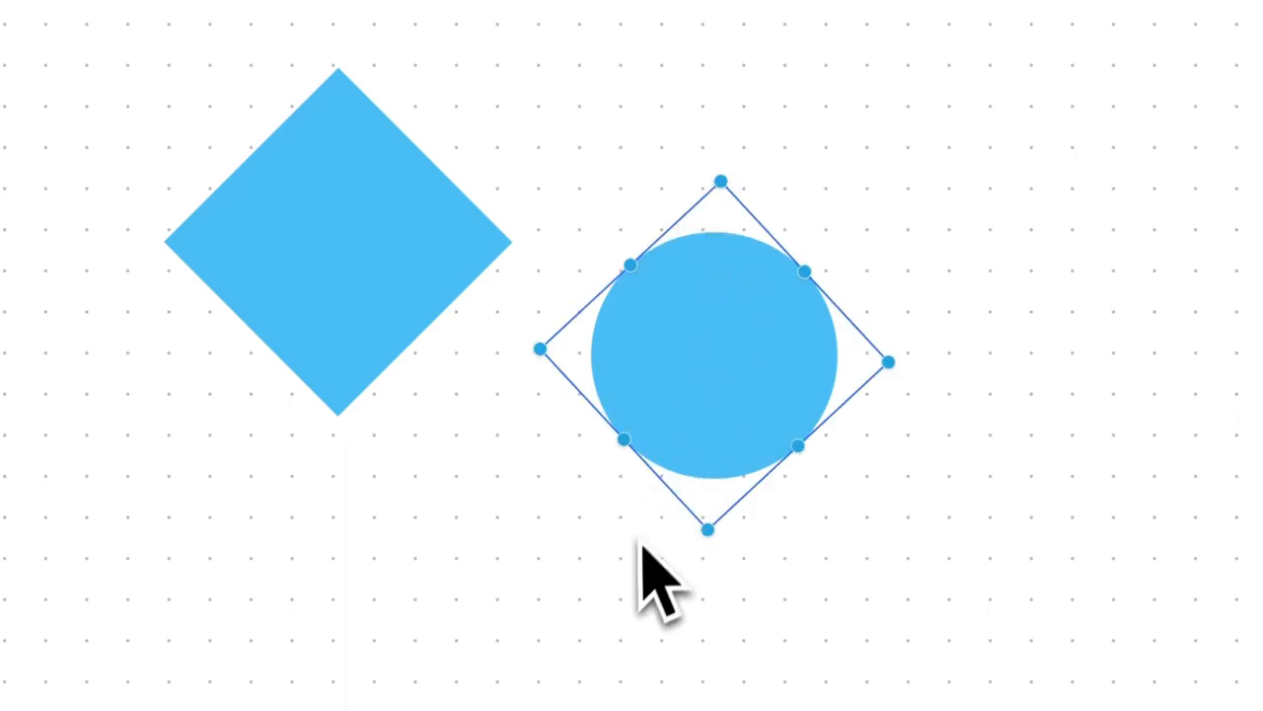
Step: Insert a second shape from the library to become the tilted triangle beside the diamond
click(644, 55)
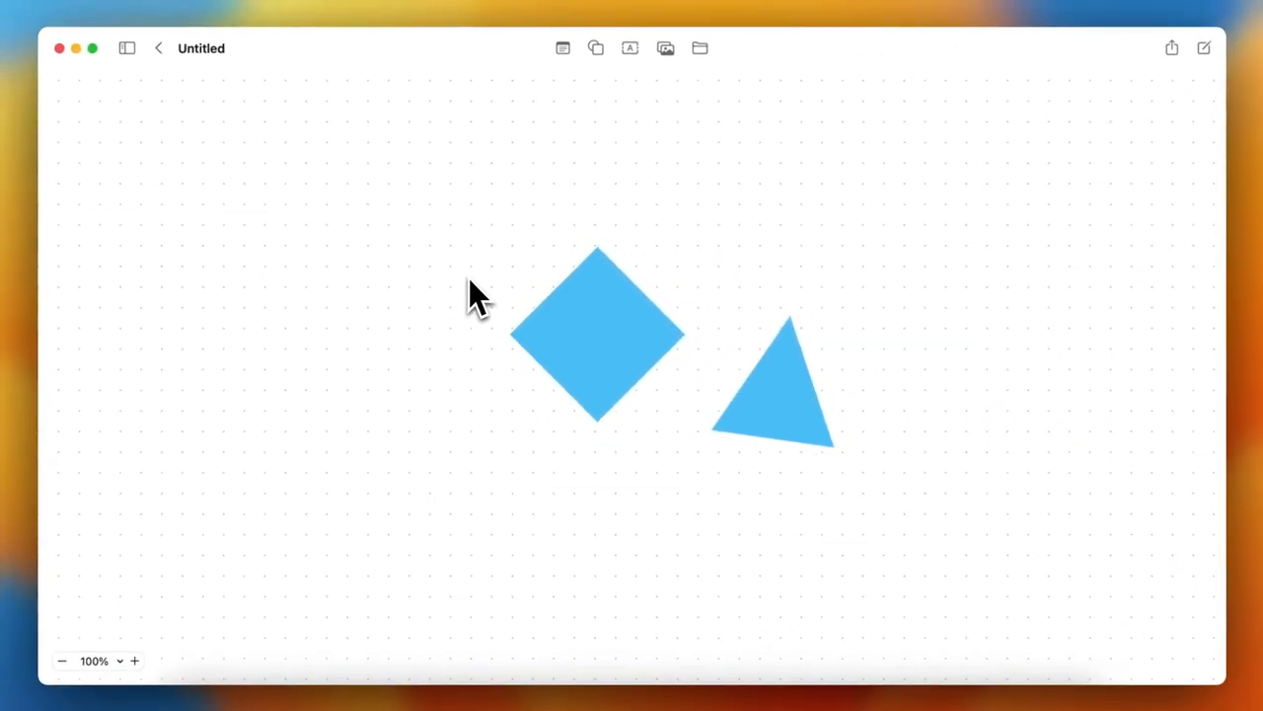
mouse_move(444, 442)
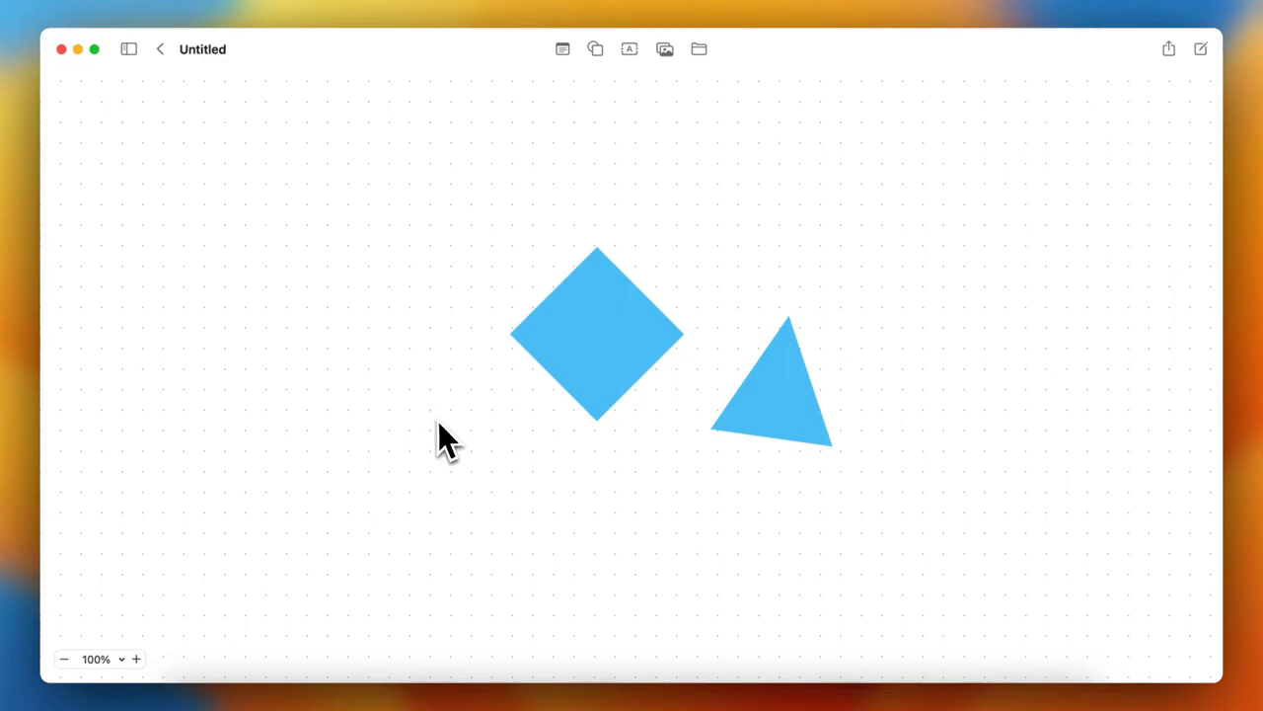